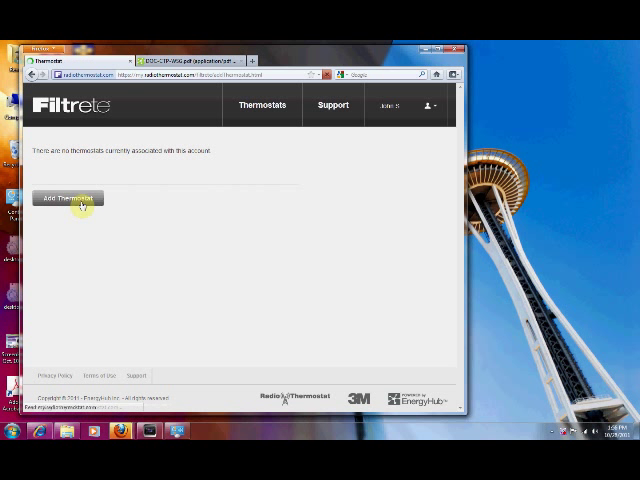
Add a thermostat, confirm it works, and choose manual setup from a Windows computer.
click(68, 198)
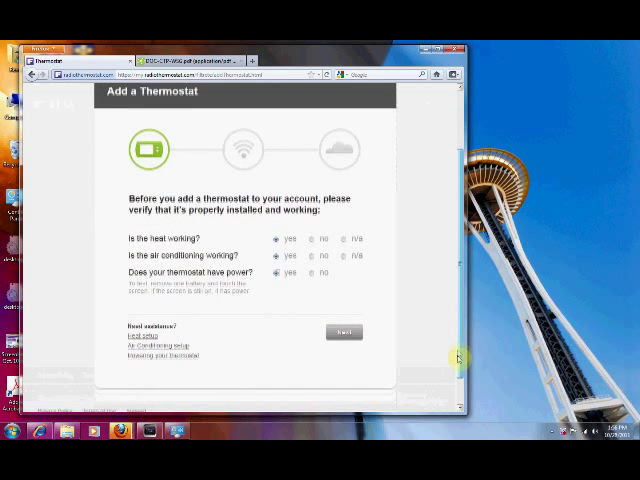
click(344, 332)
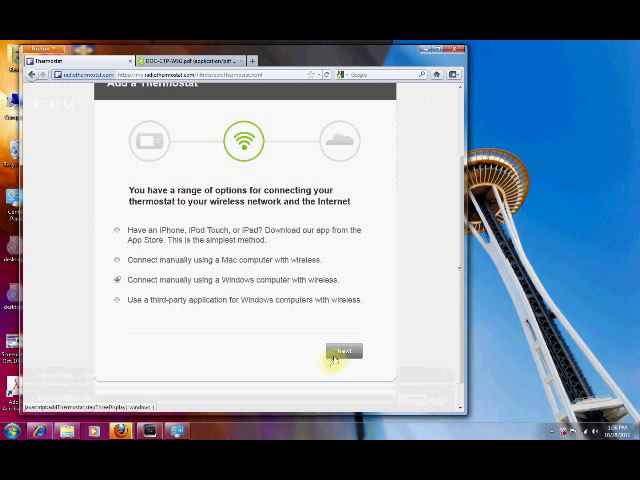
click(343, 350)
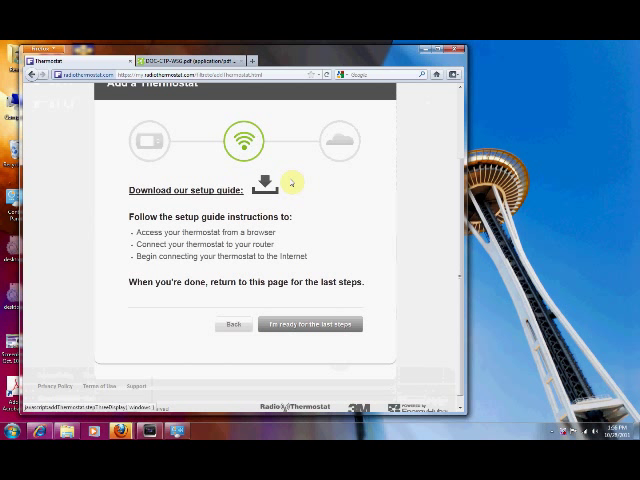
mouse_move(390, 269)
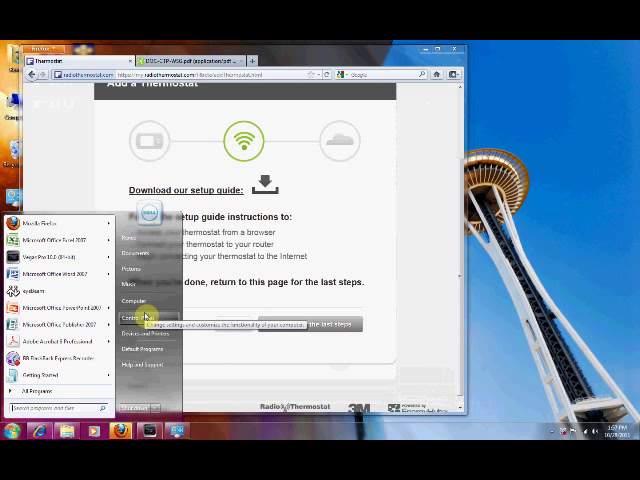
Show the Wireless Network Connection status from Control Panel's Network and Sharing Center.
click(141, 318)
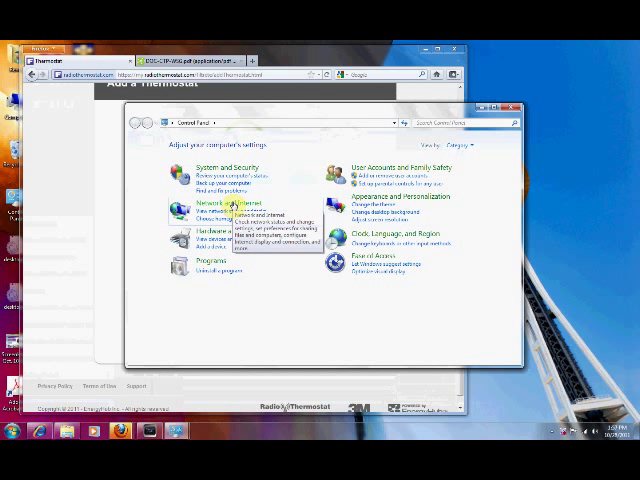
click(210, 208)
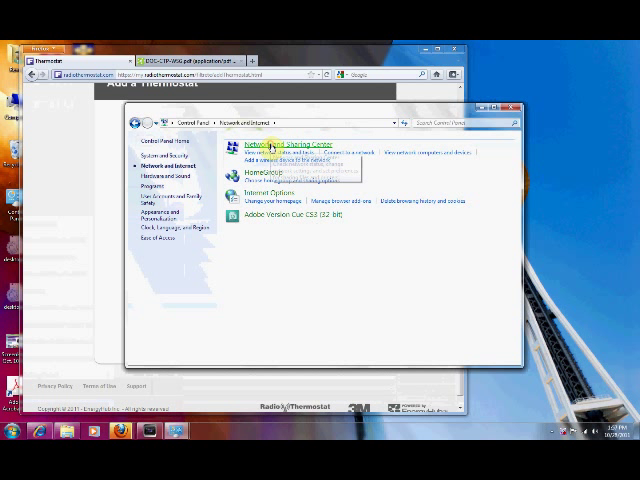
click(290, 138)
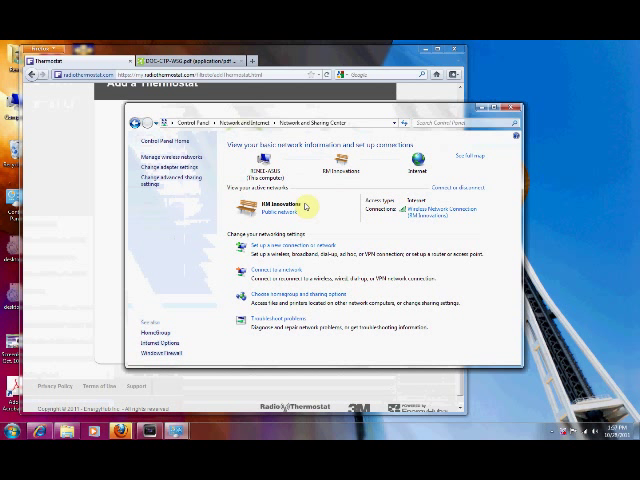
mouse_move(448, 210)
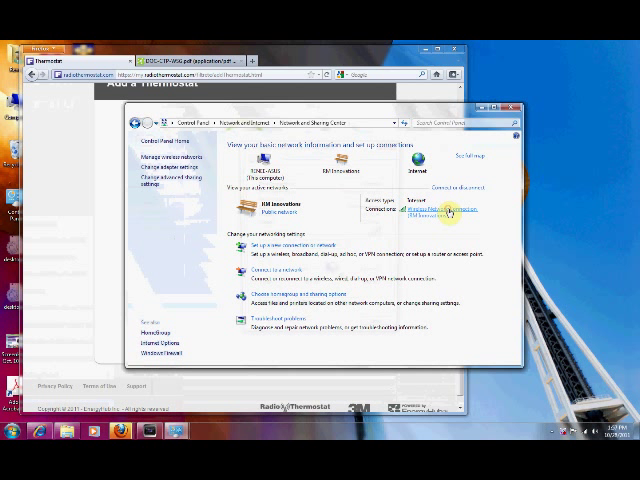
click(451, 210)
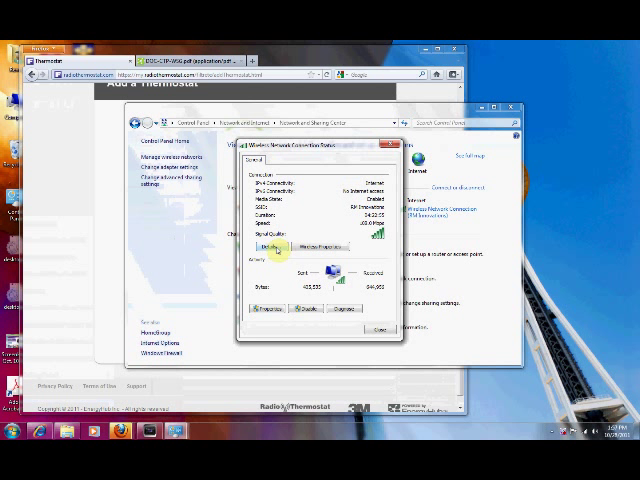
Review the wireless connection's IP and gateway details, then close both status dialogs.
click(263, 247)
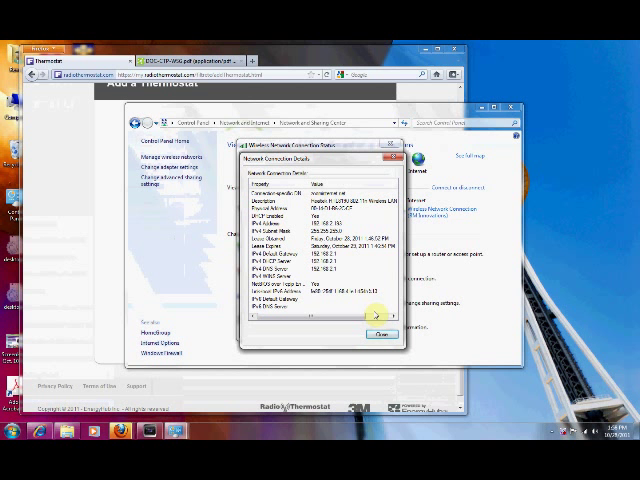
click(381, 334)
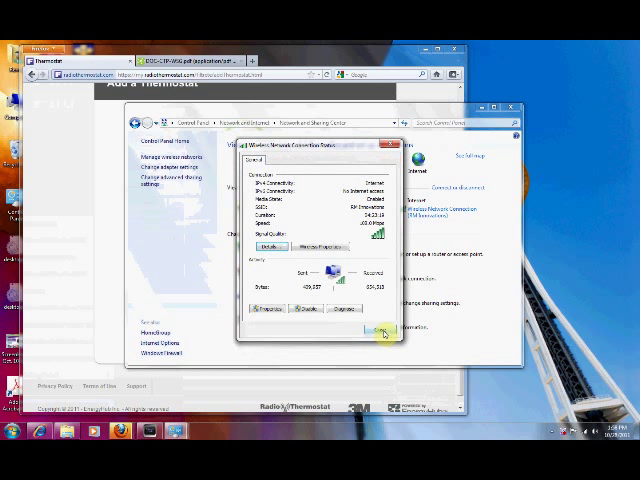
click(379, 331)
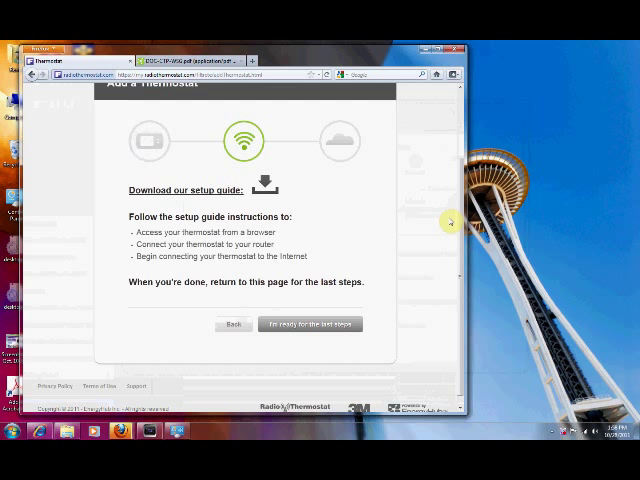
mouse_move(428, 201)
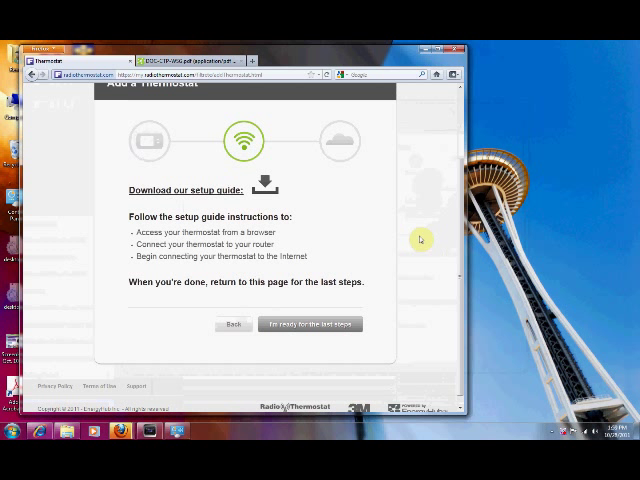
mouse_move(235, 228)
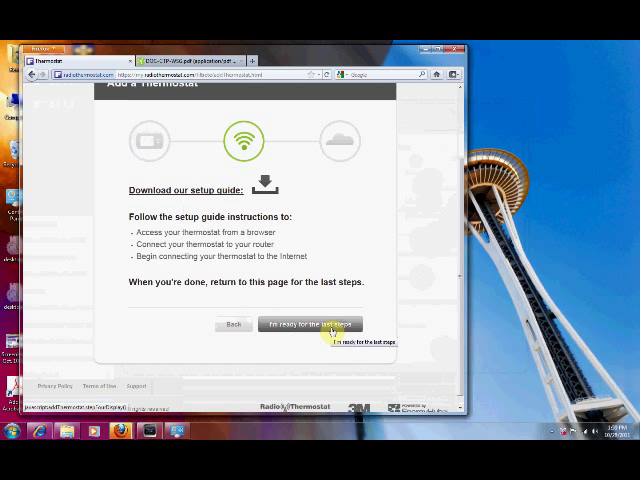
Proceed with 'I'm ready for the last steps' to the UUID entry page.
click(308, 324)
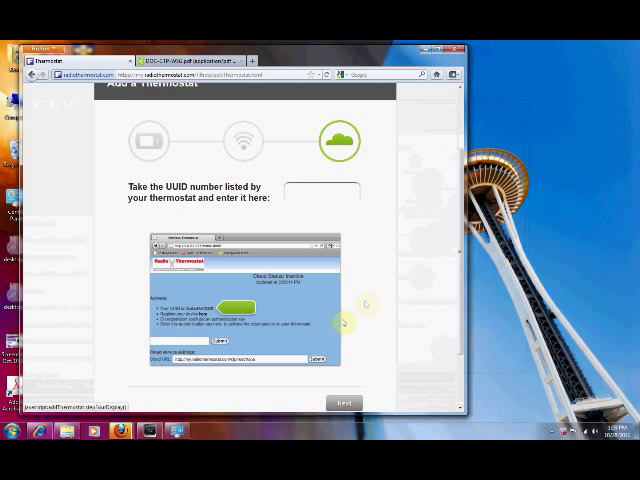
Select the thermostat's UUID for entry into the wizard.
double_click(175, 186)
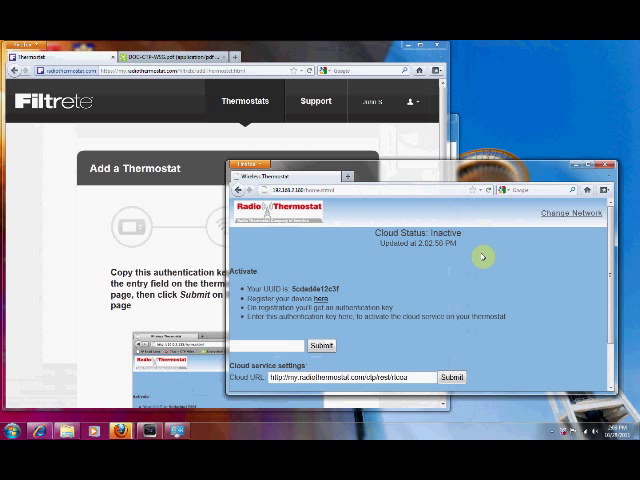
mouse_move(517, 379)
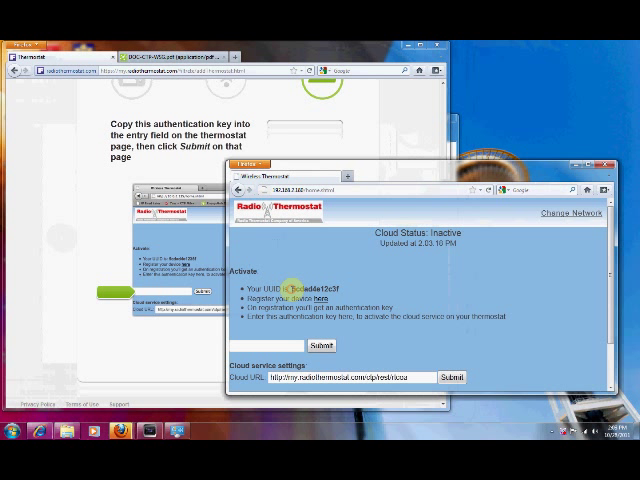
double_click(307, 300)
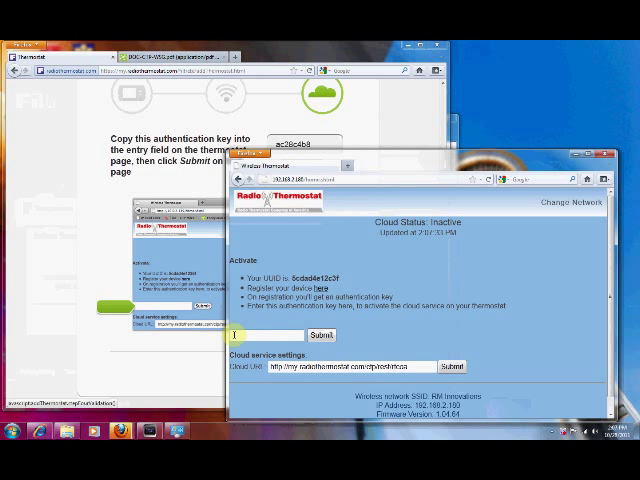
text(ac28c4b8)
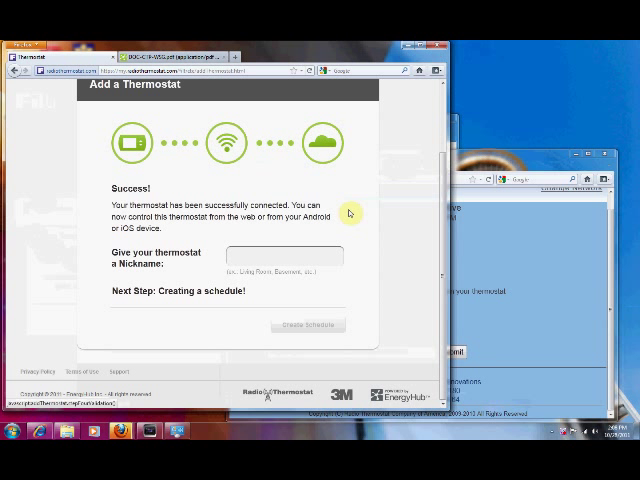
mouse_move(158, 230)
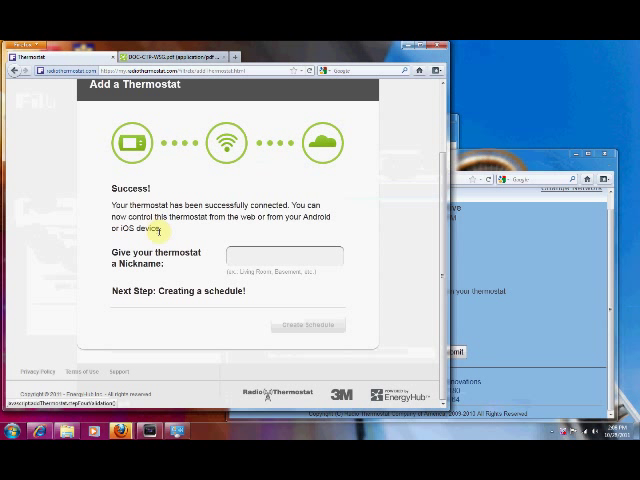
Nickname the thermostat 'hall' and go to Create Schedule.
click(285, 257)
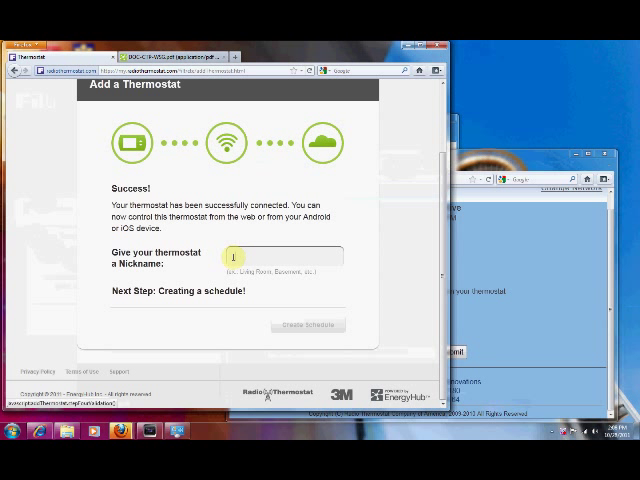
text(hall)
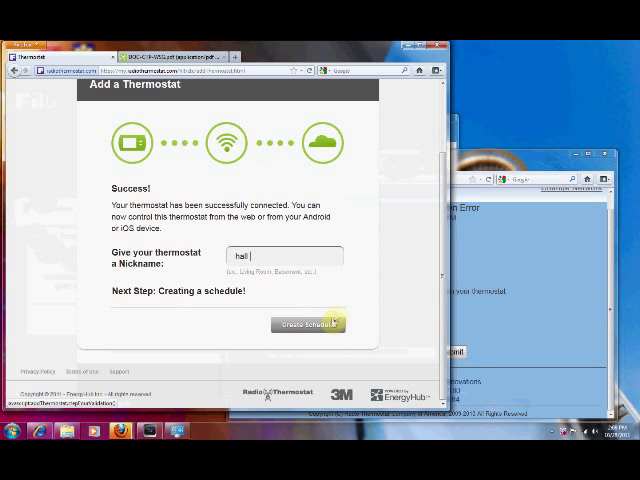
click(309, 322)
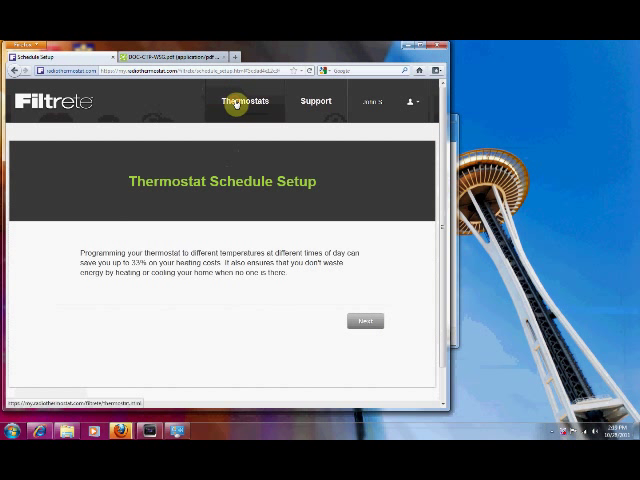
View the 'hall' thermostat at 68° under Thermostats and open its Mode dropdown.
click(245, 100)
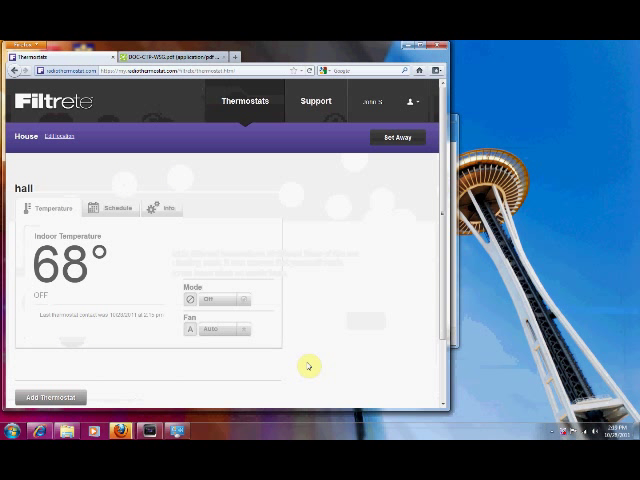
mouse_move(70, 302)
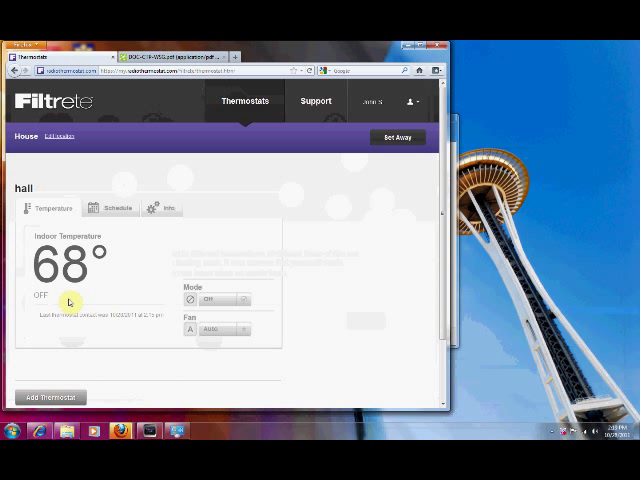
mouse_move(105, 335)
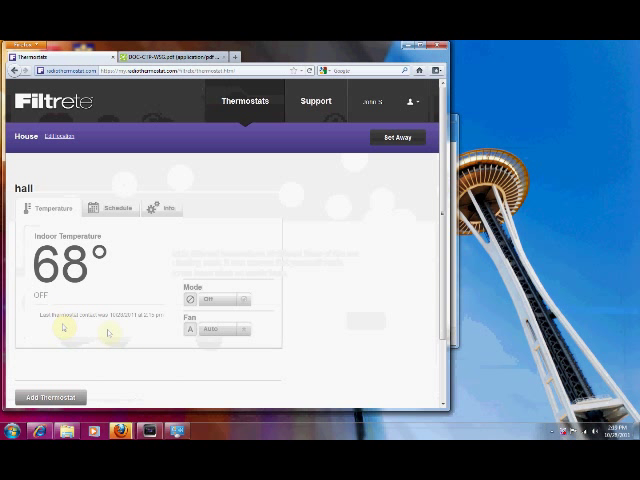
mouse_move(157, 330)
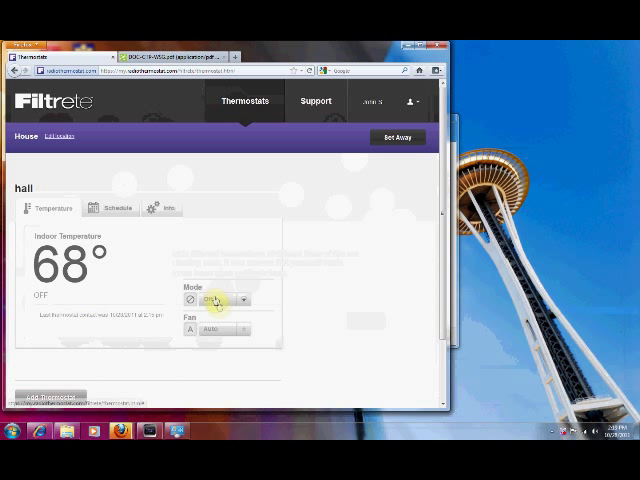
click(216, 299)
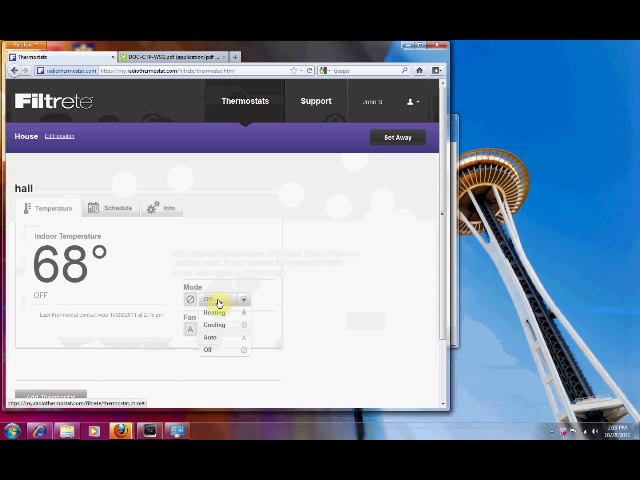